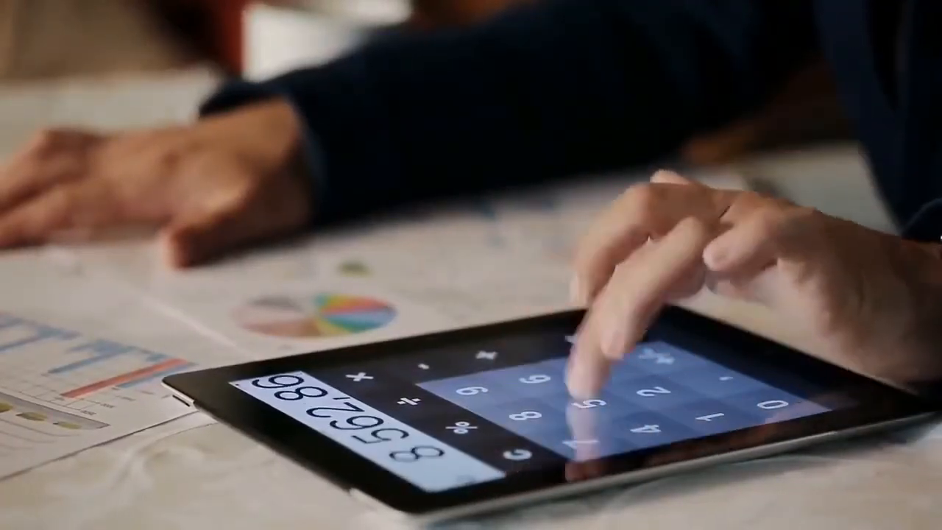
Enter 45 on the calculator, replacing the earlier long figure
{"action": "left_click", "coordinate": [582, 398]}
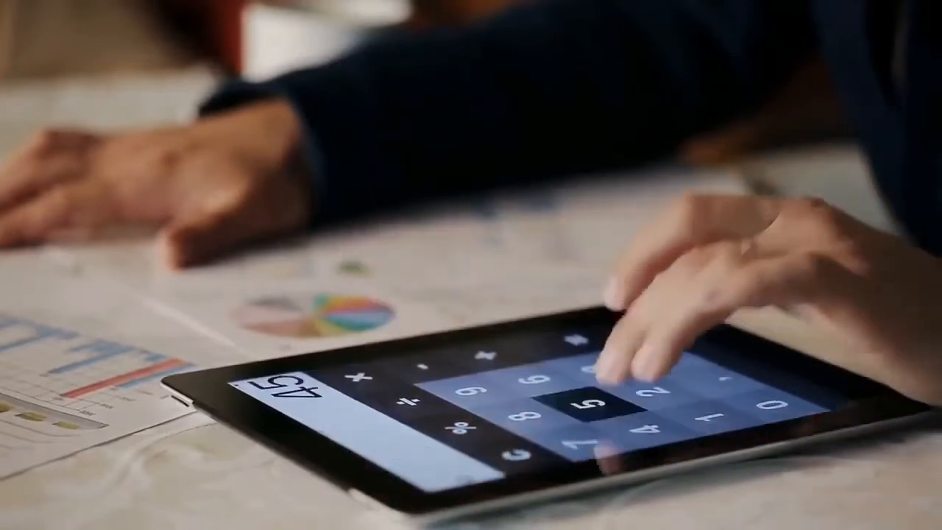